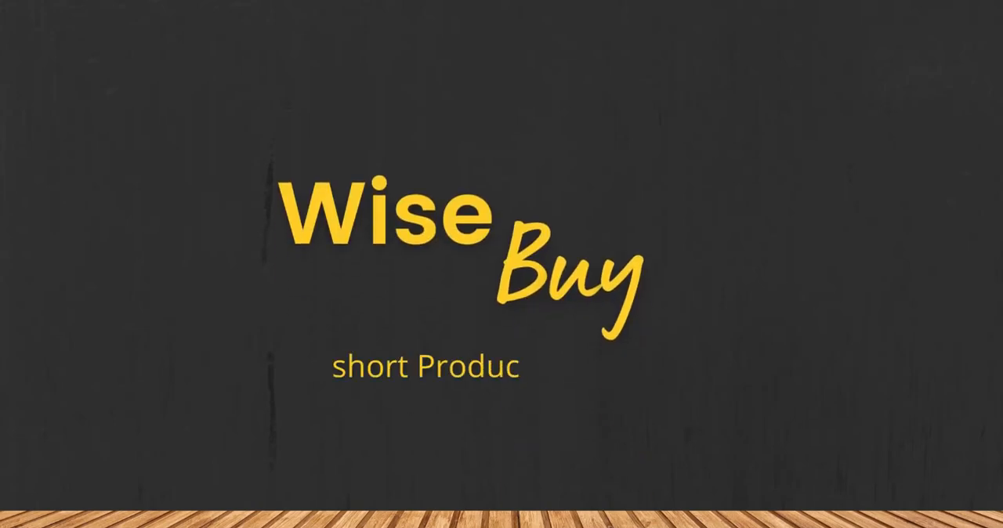
Step: Write the intro caption about Wise Buy reviewing the Top 3 Best Book Stands with links included
{"action": "type", "text": "ts Reviews"}
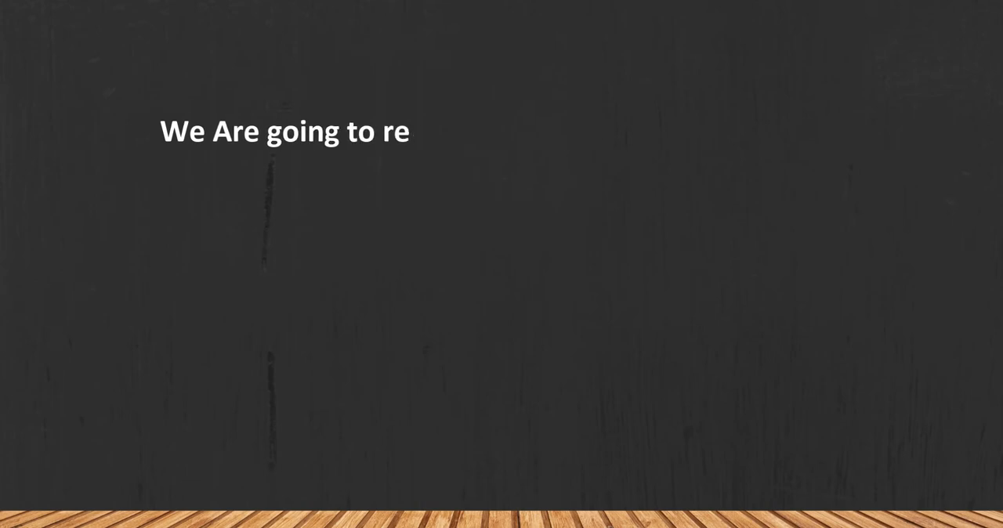
{"action": "type", "text": "view the Top 3 Best Book Stands that you can choose the right one for the purpose."}
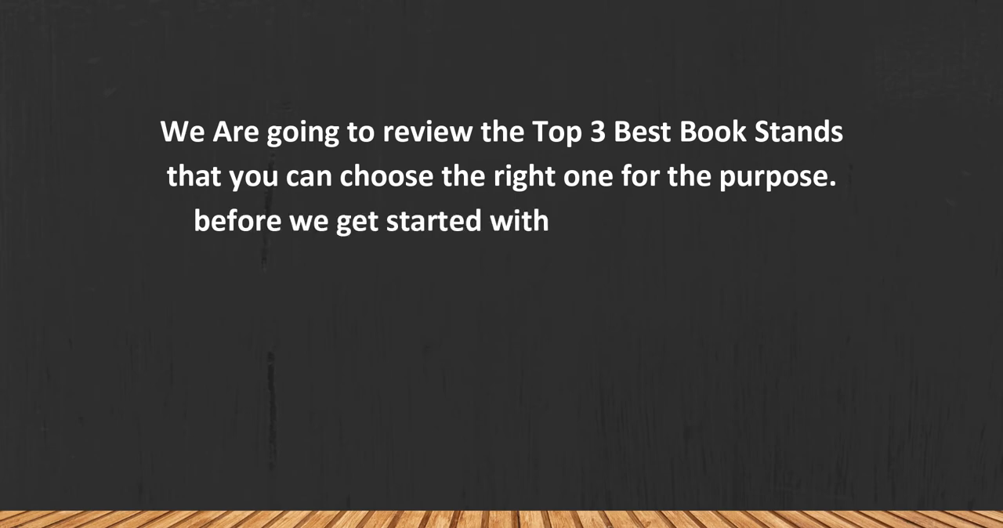
{"action": "type", "text": "our video we have included links in"}
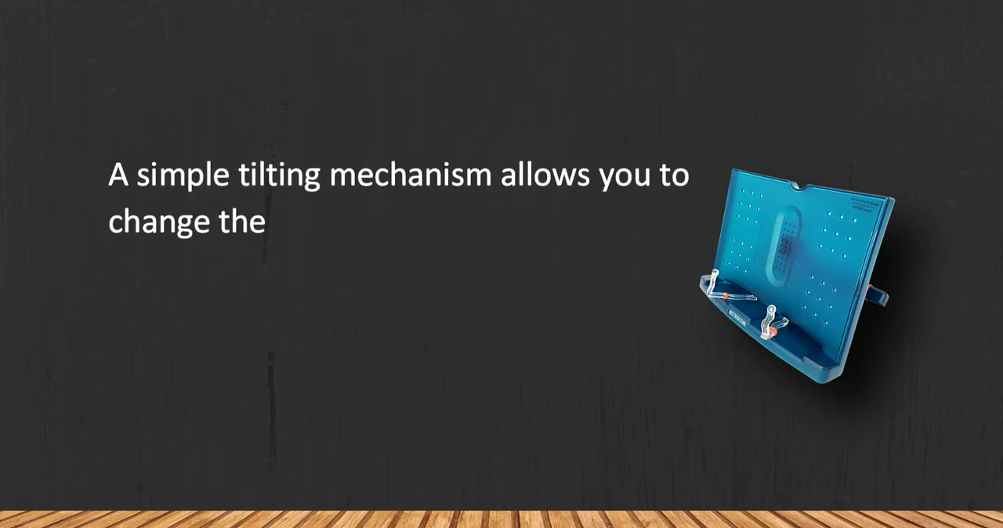
Step: Caption the BST-09 stand's tilting book position and its load of up to 10 lbs
{"action": "type", "text": "book position in this book holder for reading really fast. The weight the BST-09 book stand can ho"}
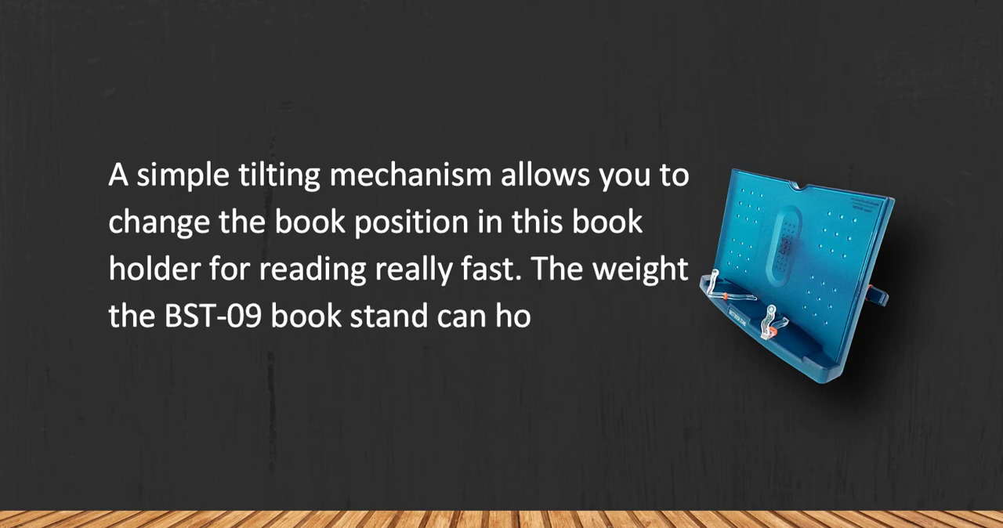
{"action": "type", "text": "ld is up to 10 lbs."}
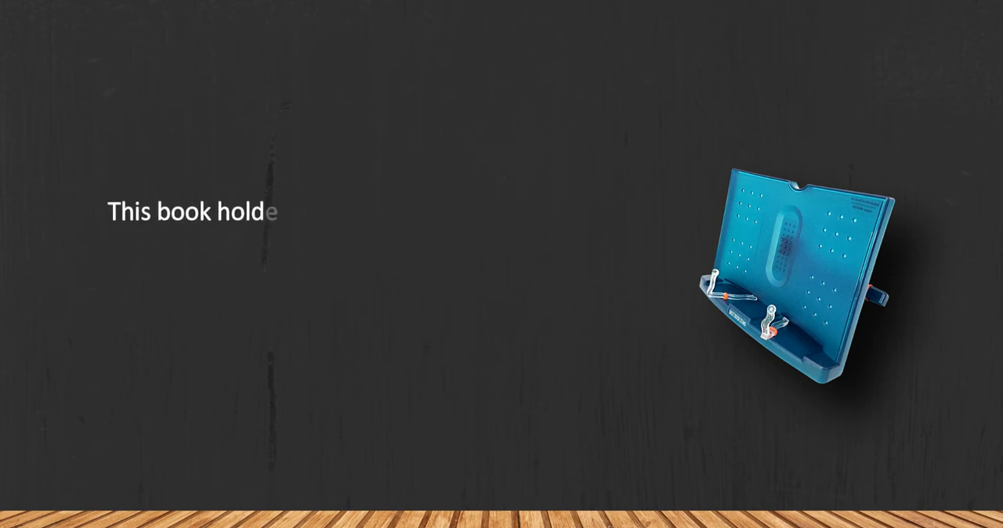
Step: Caption it as a sturdy purchase for students' textbooks, notebooks or magazines with good tilting
{"action": "type", "text": "r will be a great purchase for s"}
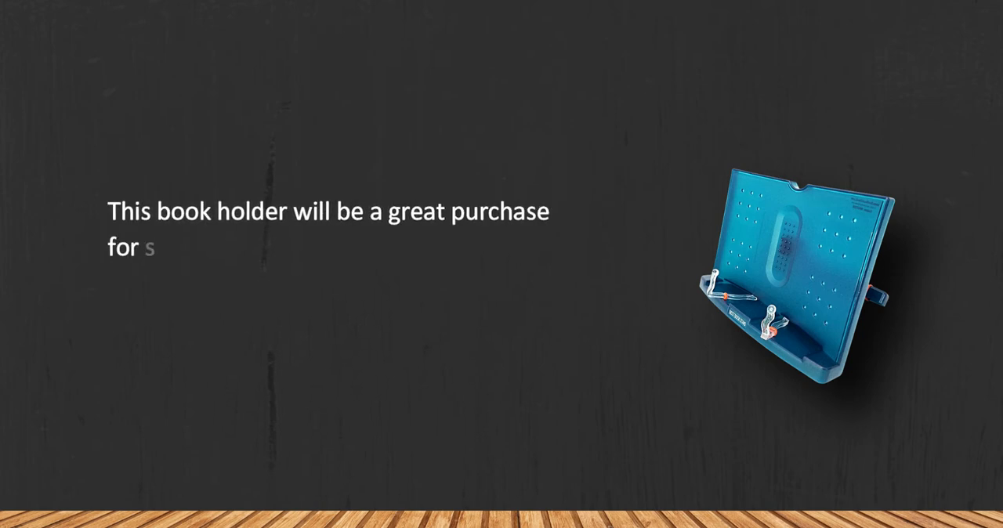
{"action": "type", "text": "students to use it for textbooks,"}
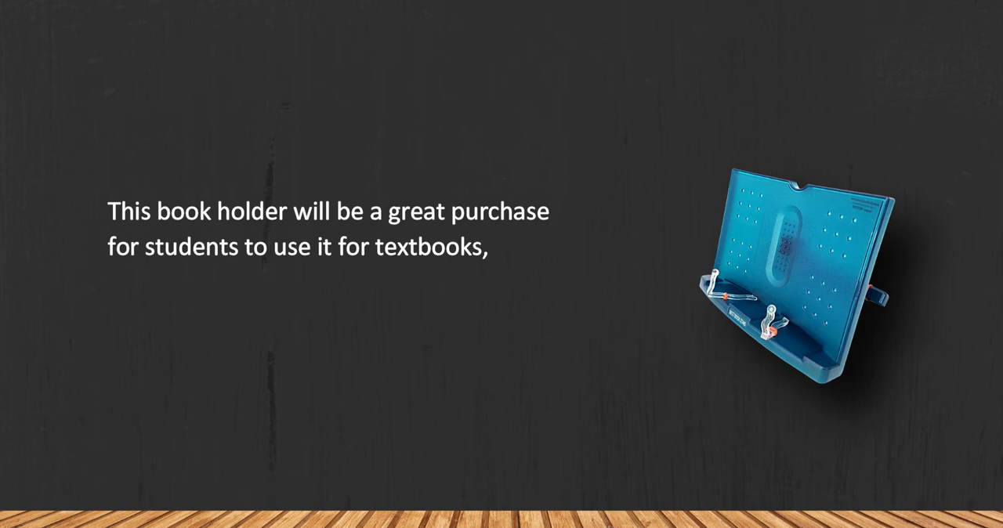
{"action": "type", "text": "notebooks, or magazines. It is v"}
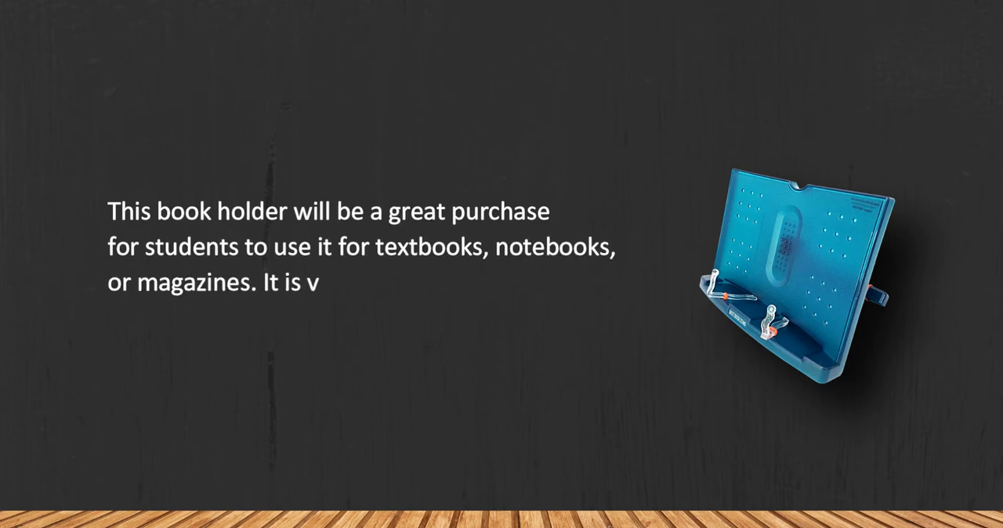
{"action": "type", "text": "ery sturdy, it has a good tilting"}
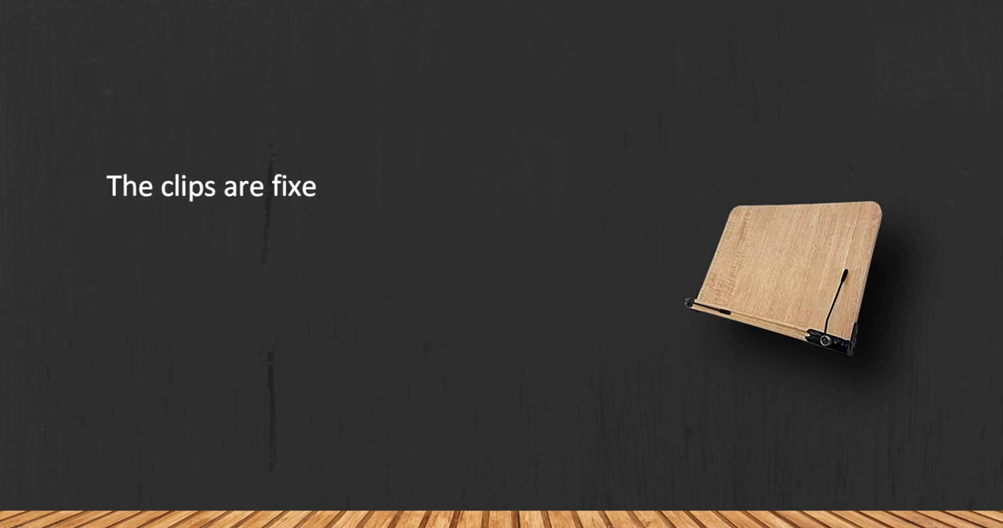
Step: Caption the wooden stand's spring-fixed bottom clips holding pages and its great look
{"action": "type", "text": "d to the springs at the bottom of the"}
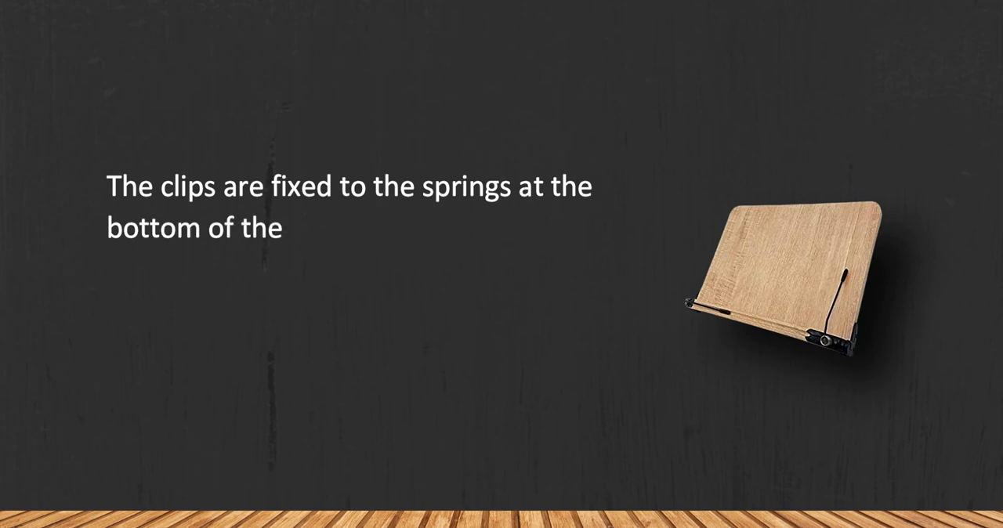
{"action": "type", "text": "wood book stand and hold pages reall"}
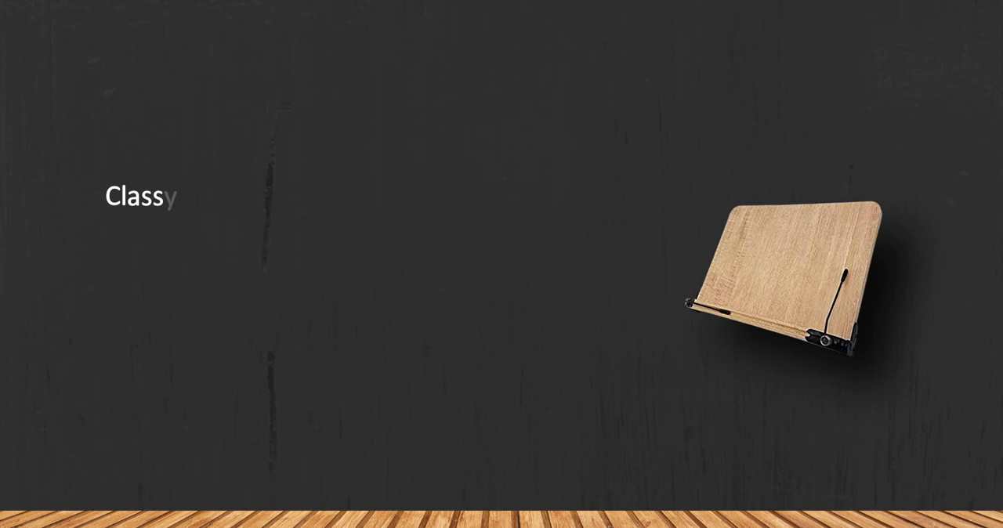
{"action": "type", "text": "wood book stand will look grea"}
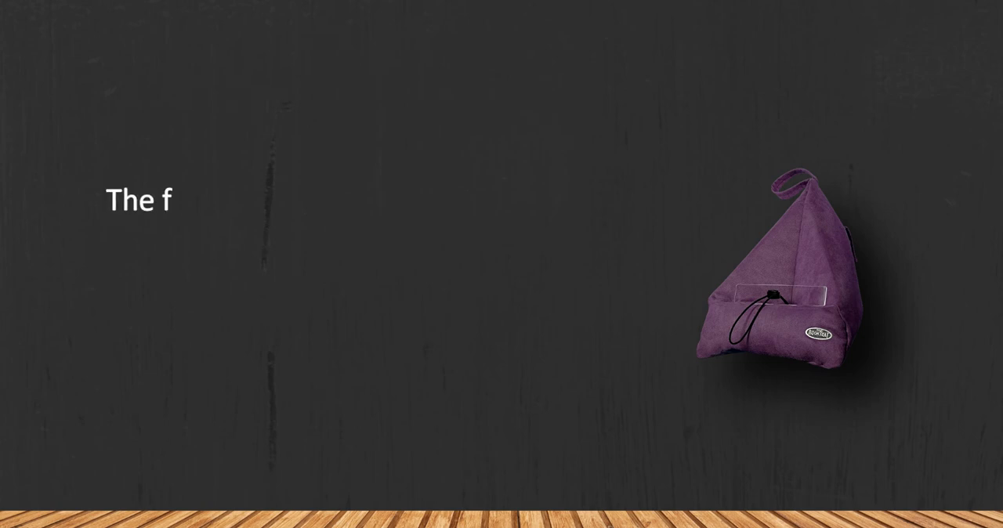
Step: Caption the big holder's nice-to-touch fabric and comfortable polystyrene bead filling
{"action": "type", "text": "abric of this big book holder is very"}
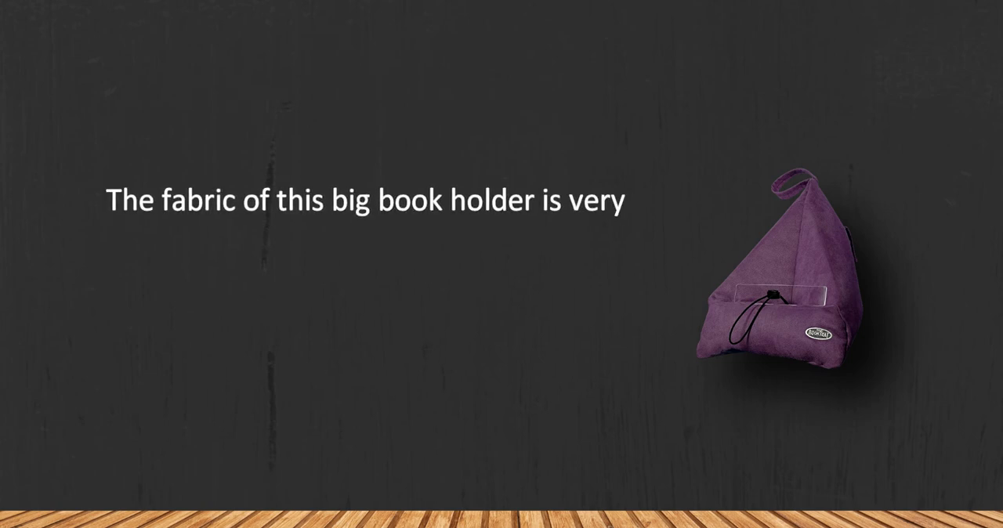
{"action": "type", "text": "nice to the touch, and the polystyrene"}
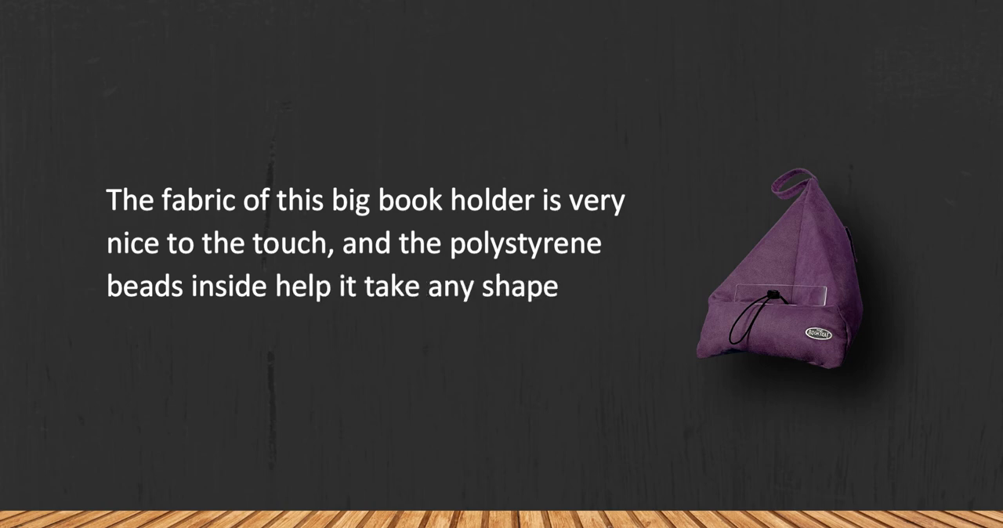
{"action": "type", "text": "more comfortable for you."}
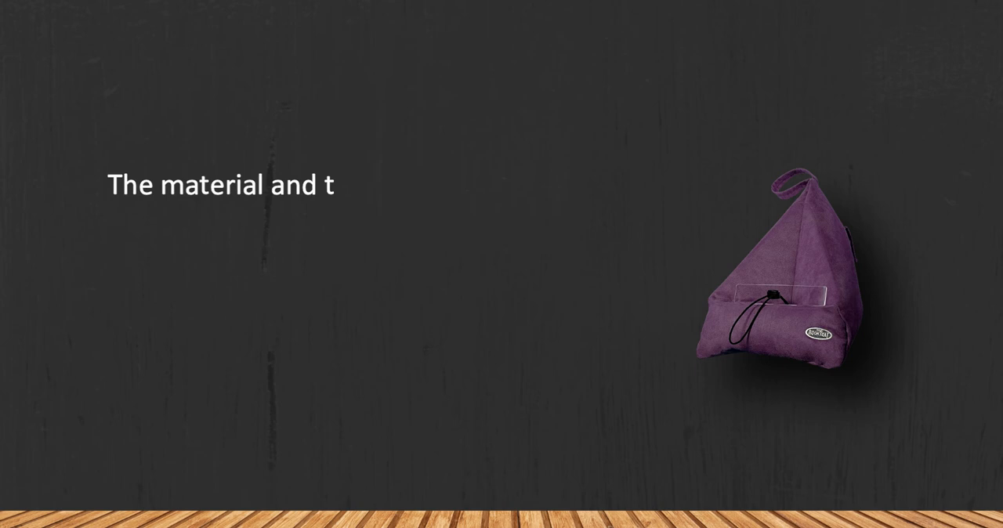
Step: Caption its changeable shape and the cleaning needed from time to time
{"action": "type", "text": "he changeable shape make this book h"}
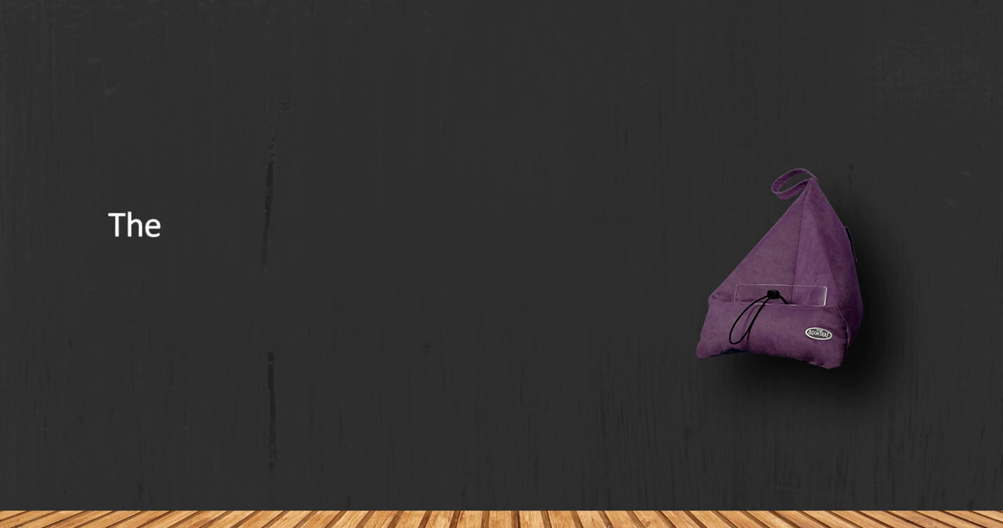
{"action": "type", "text": "cleaning is needed from time to t"}
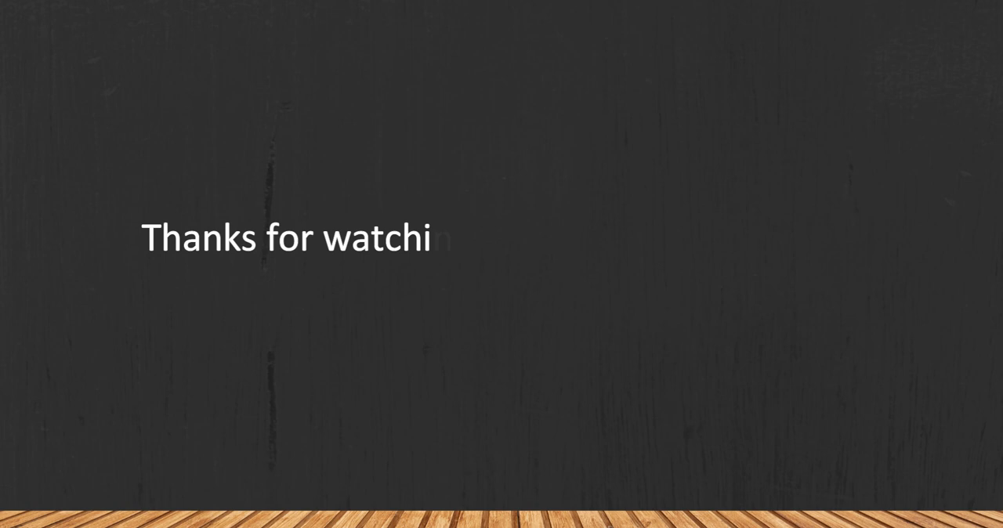
Step: Write the closing thanks pointing to links in the description, then run the subscribe animation
{"action": "type", "text": "ng, for more details follow the links"}
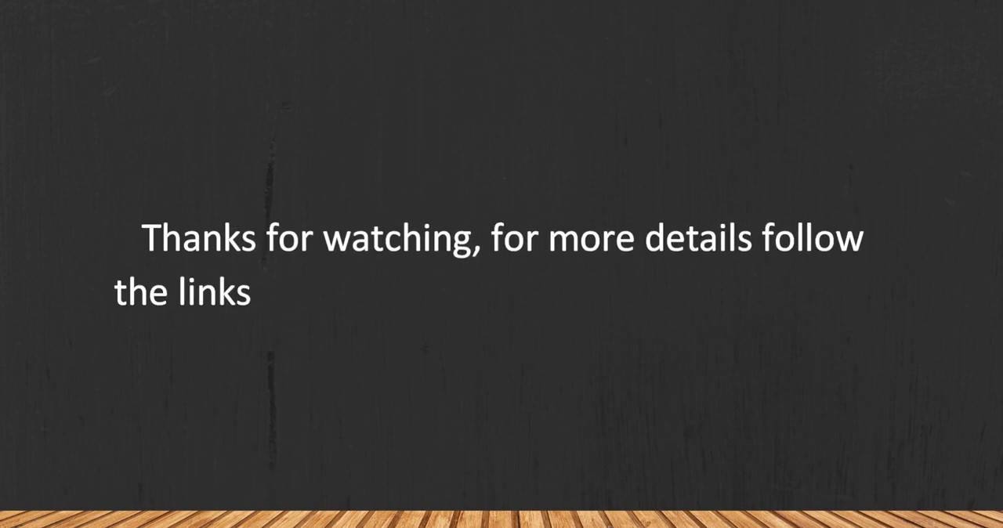
{"action": "type", "text": "given below in the description section"}
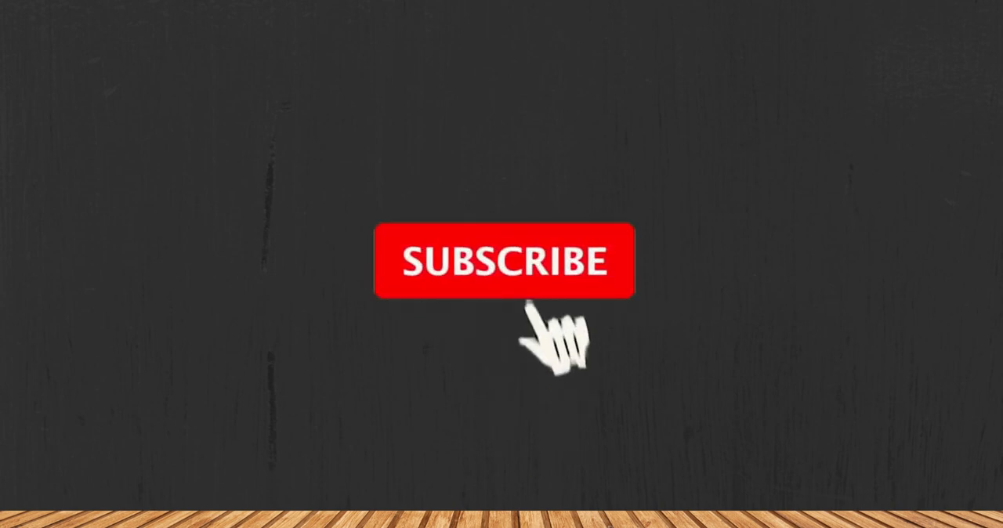
{"action": "left_click", "coordinate": [505, 260]}
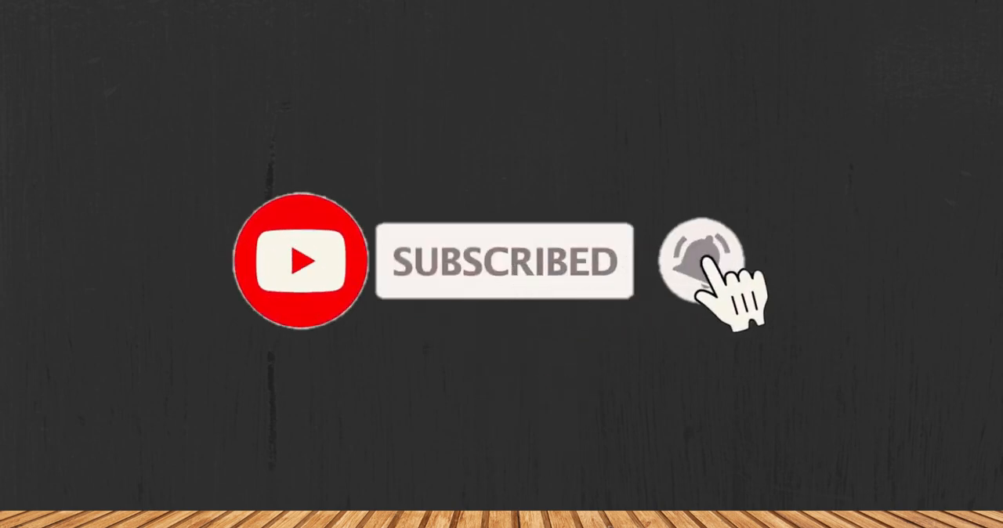